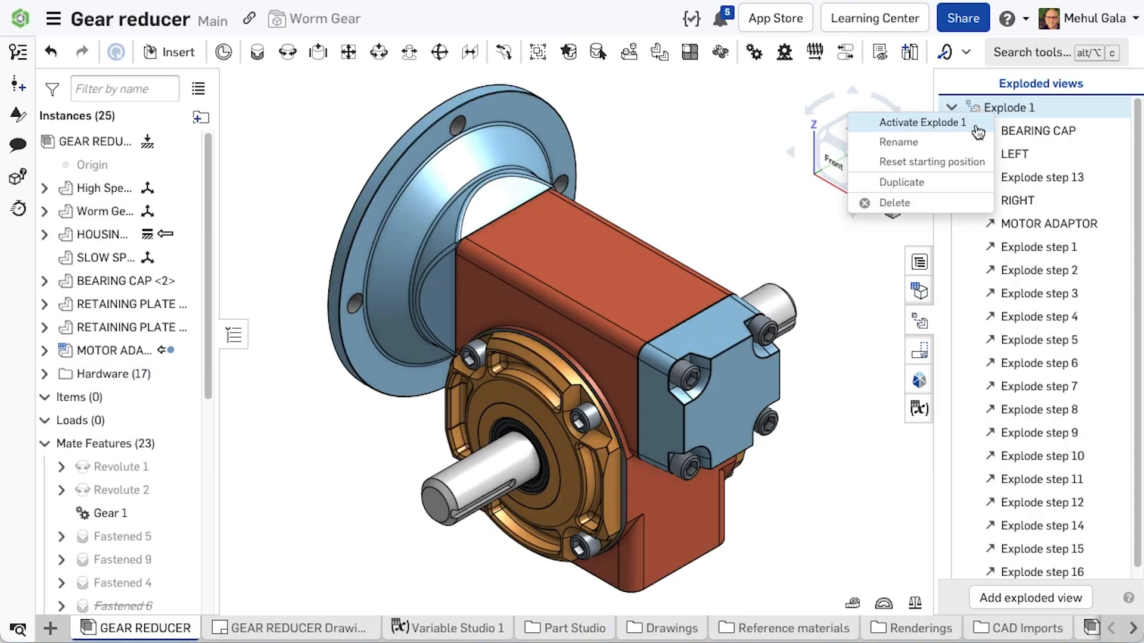
# Activate Explode 1 and bring up the GEAR REDUCER exploded drawing with its parts list.
pyautogui.click(923, 122)
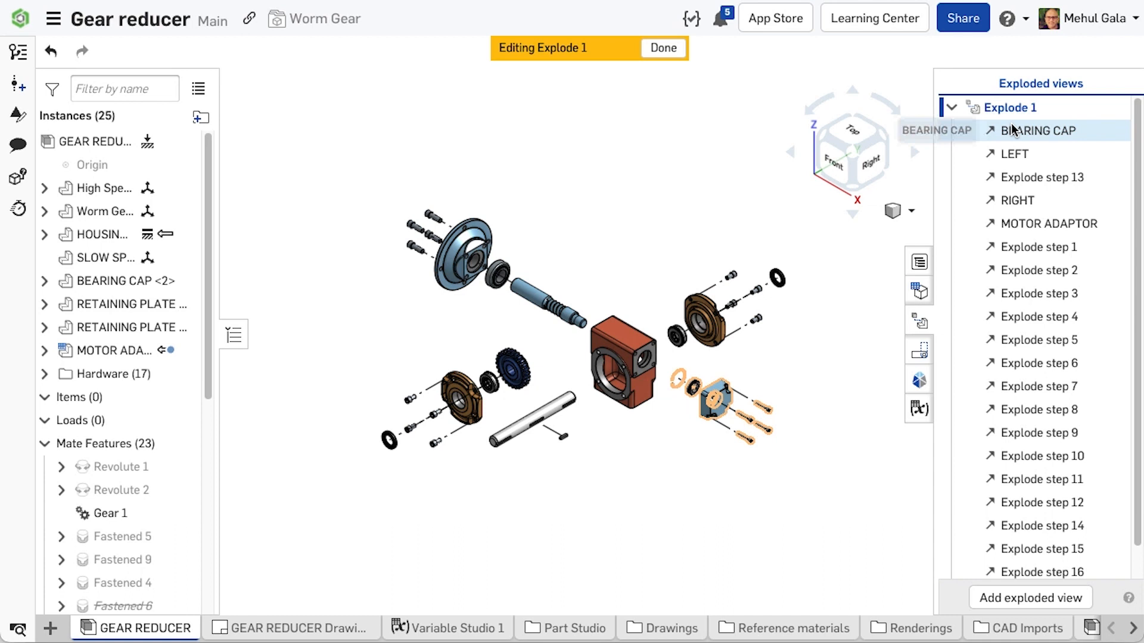
pyautogui.click(291, 629)
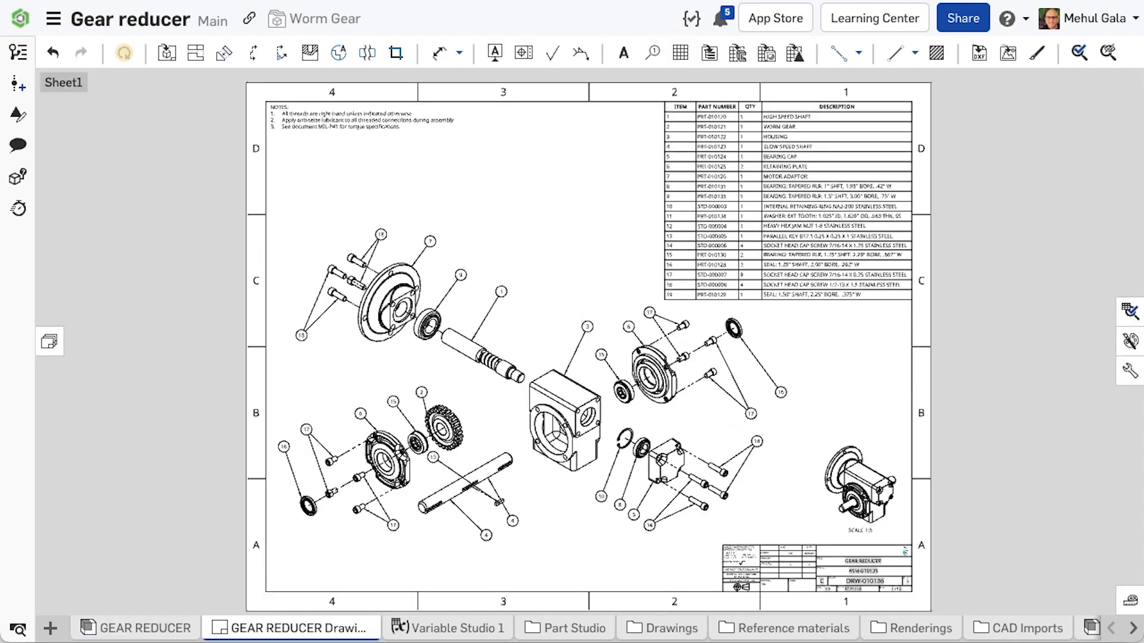
pyautogui.click(276, 630)
pyautogui.write('2')
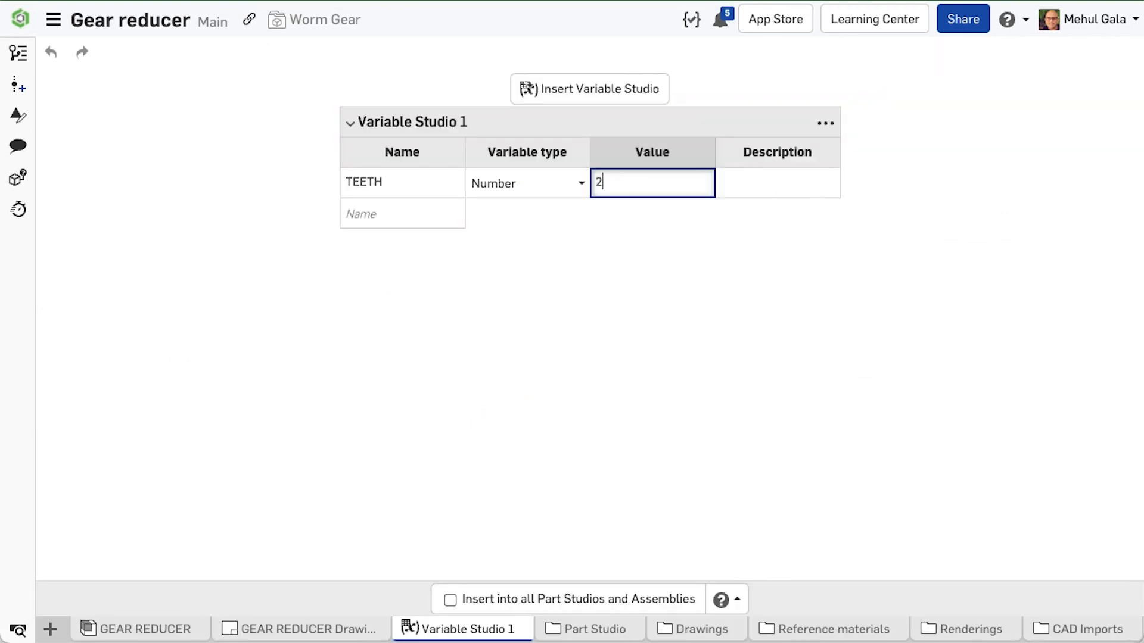
# Enter 27 as the value of the TEETH number variable in Variable Studio 1.
pyautogui.write('7')
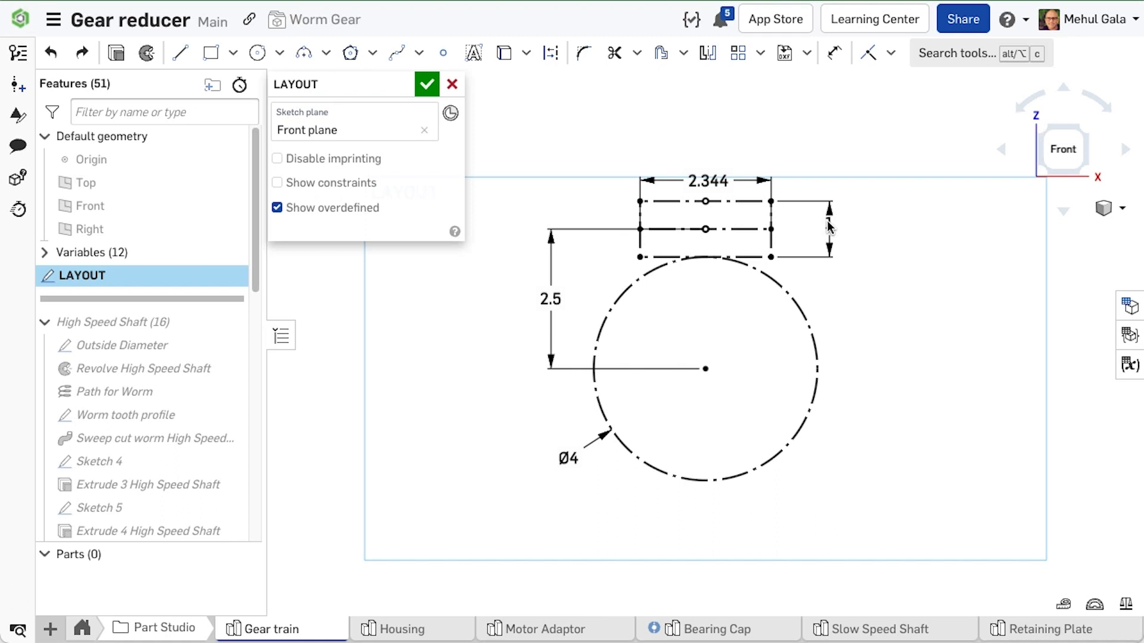
# Link the LAYOUT sketch dimensions to #p, #C and #P, giving height 0.938 and offset 2.579.
pyautogui.click(826, 228)
pyautogui.write('#p')
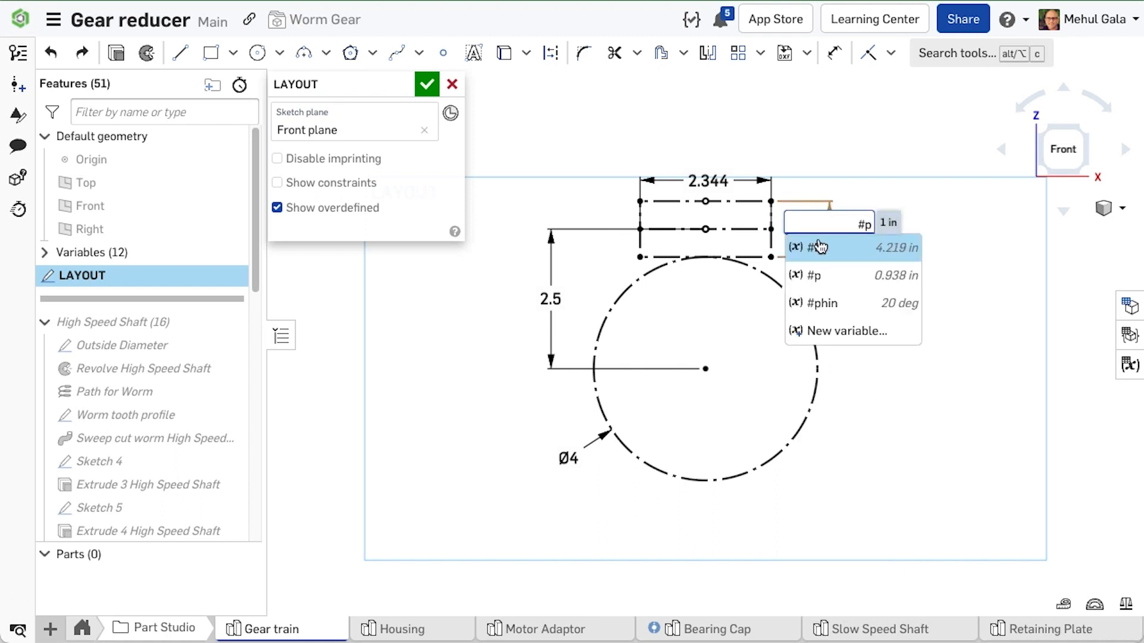
pyautogui.click(817, 247)
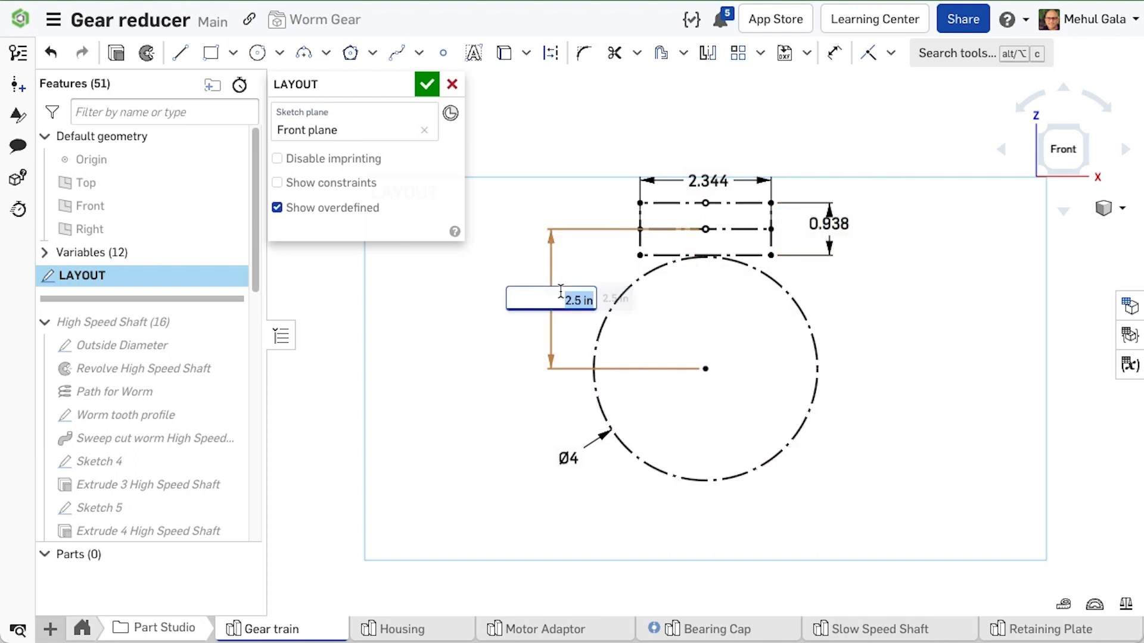
pyautogui.write('#C')
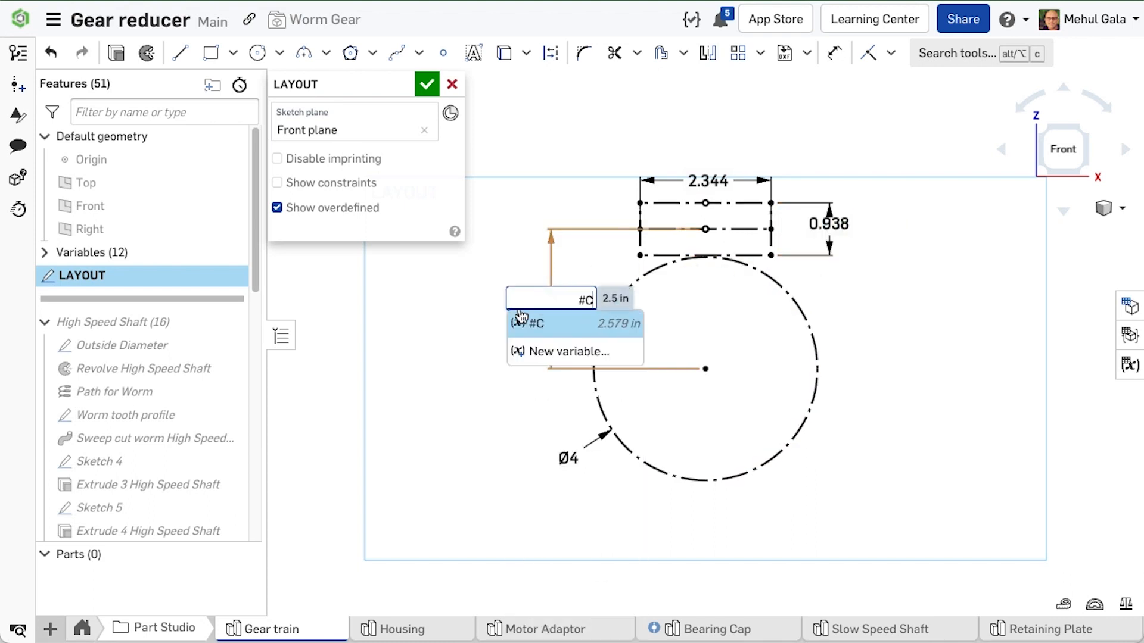
pyautogui.click(537, 324)
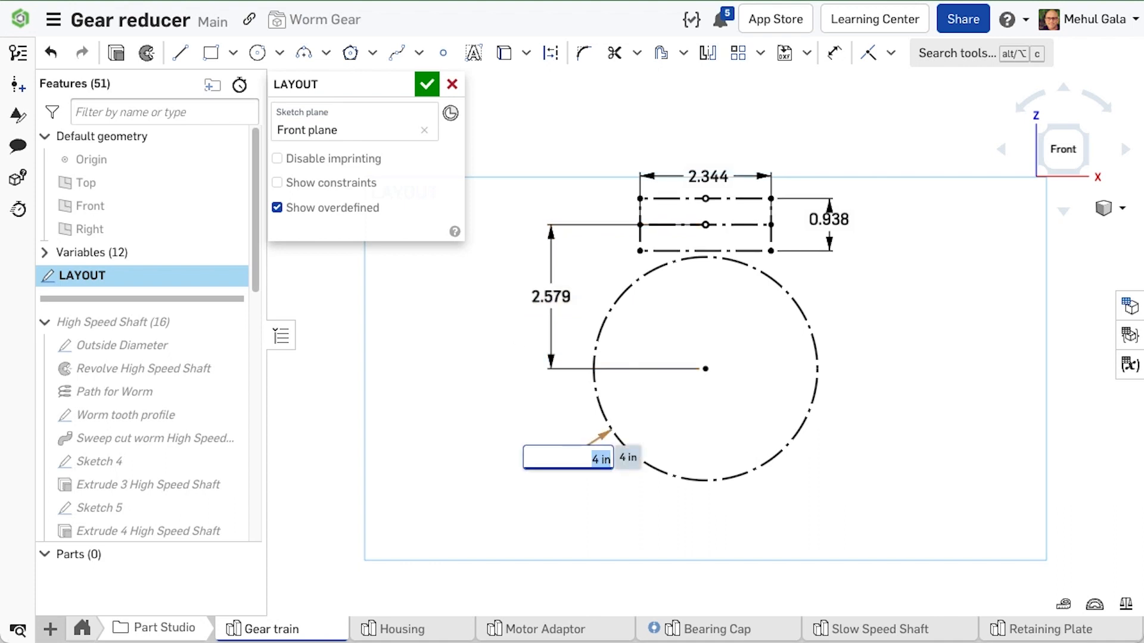
pyautogui.write('#P')
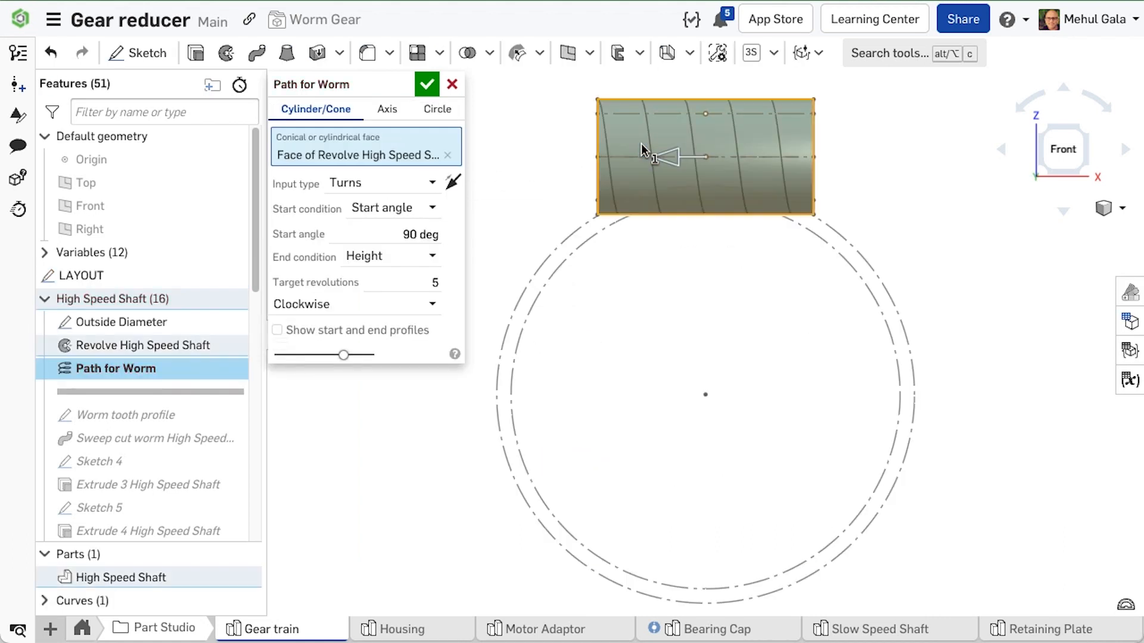
# Accept the five-turn clockwise 'Path for Worm' helix and roll the history past it.
pyautogui.click(426, 83)
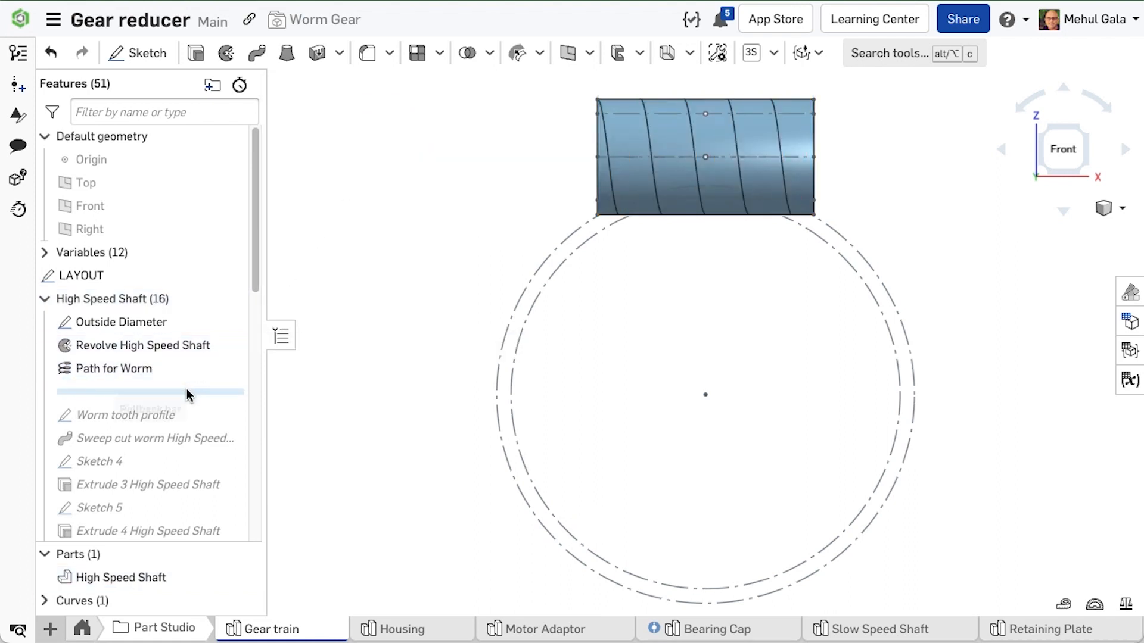
pyautogui.click(124, 392)
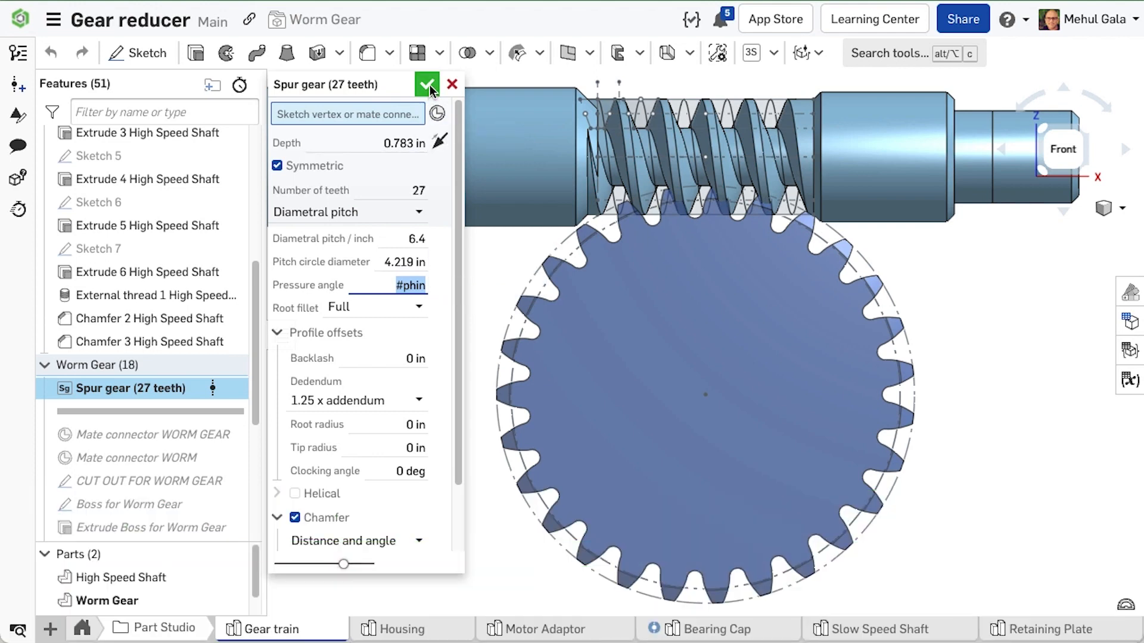
# Accept the 27-tooth spur gear and roll the history past Mate connector WORM GEAR.
pyautogui.click(426, 84)
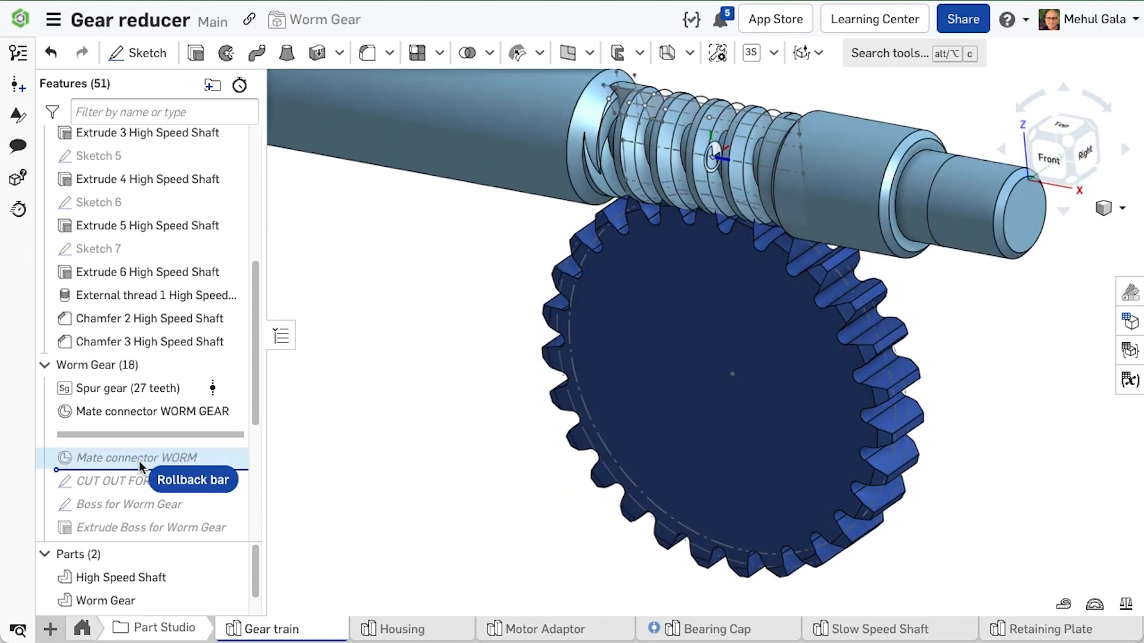
pyautogui.click(136, 458)
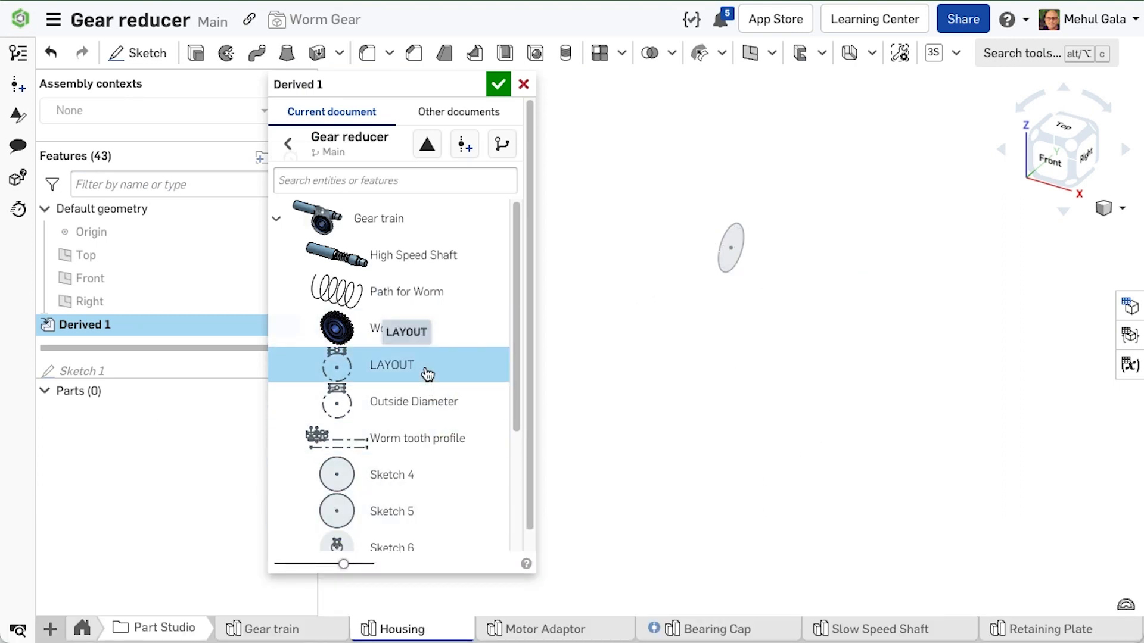
# Derive LAYOUT into Housing, replay the housing features, and create empty Assembly 1.
pyautogui.click(498, 84)
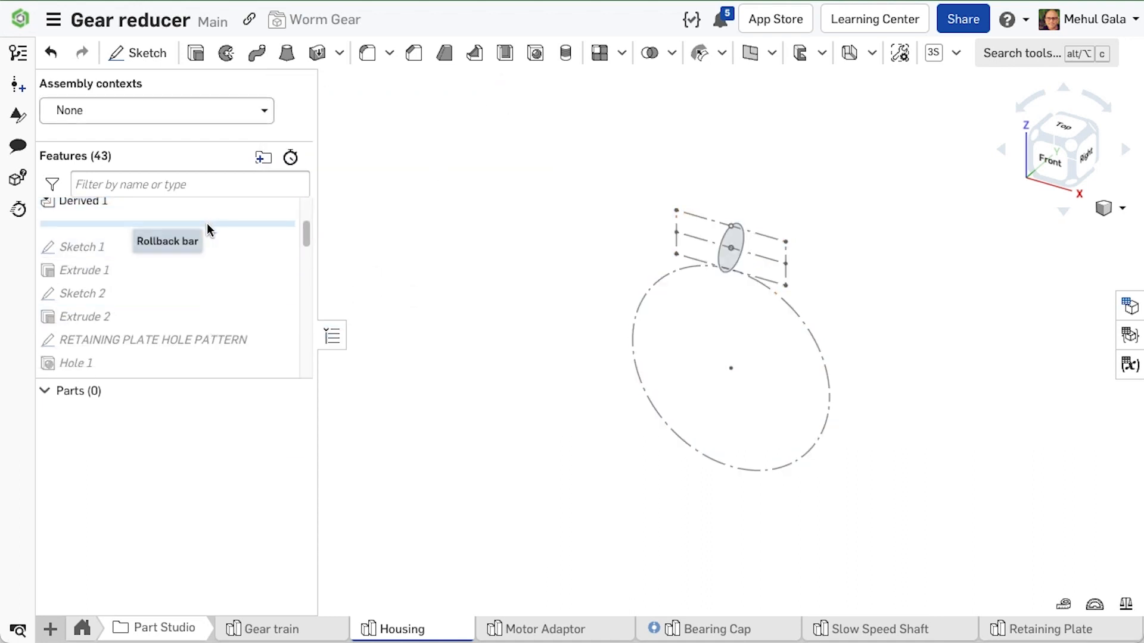
pyautogui.moveTo(168, 224); pyautogui.dragTo(168, 248)
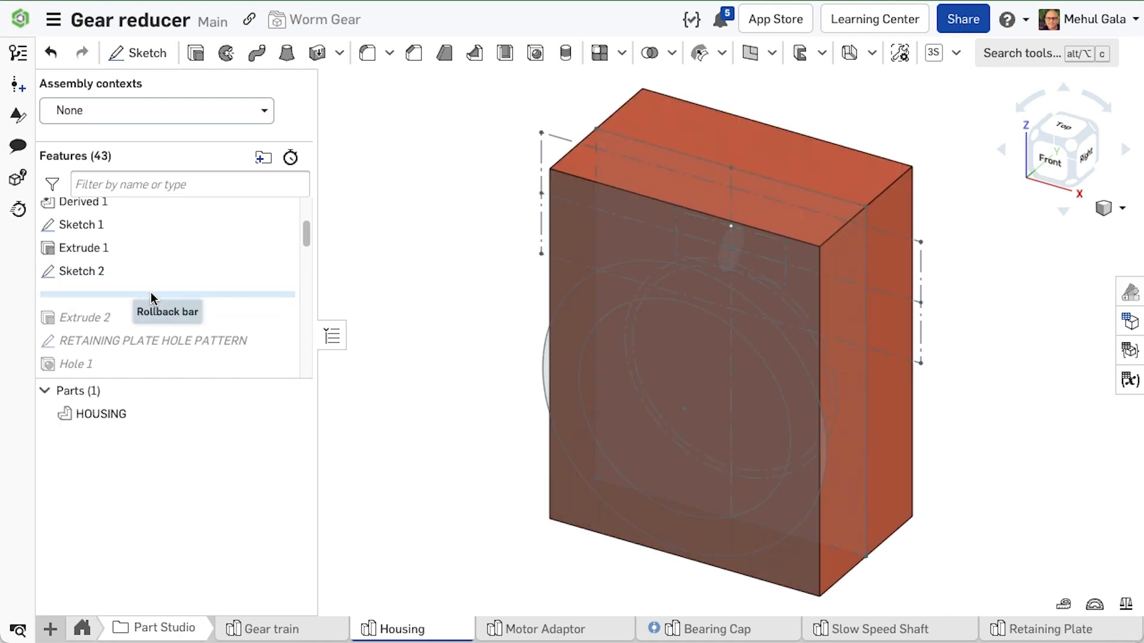
pyautogui.scroll(-3)
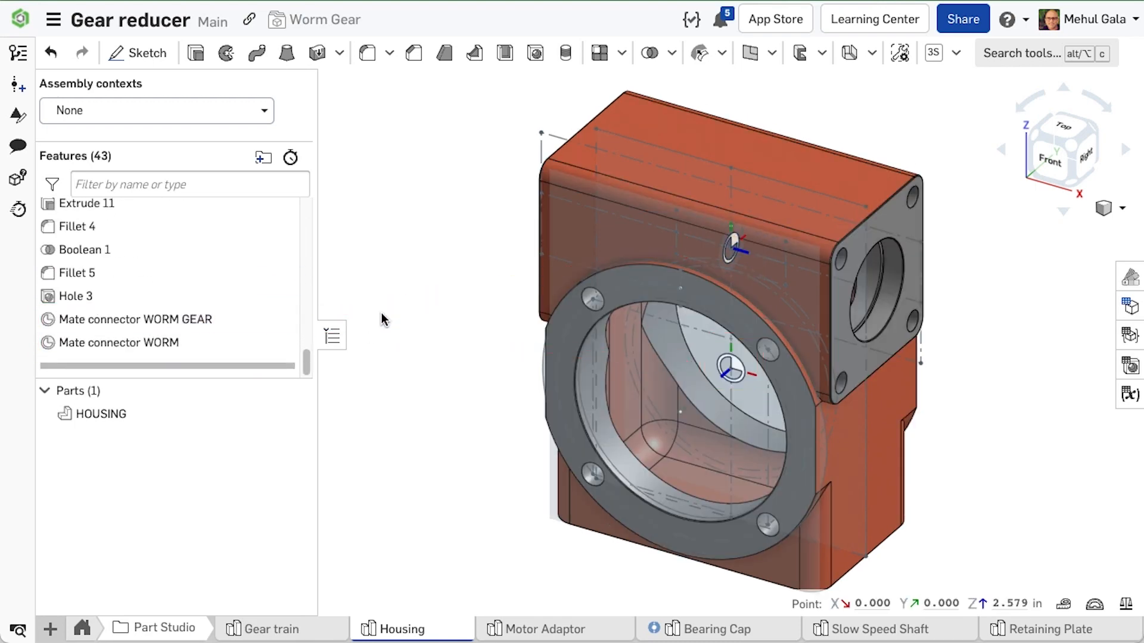
pyautogui.click(1045, 629)
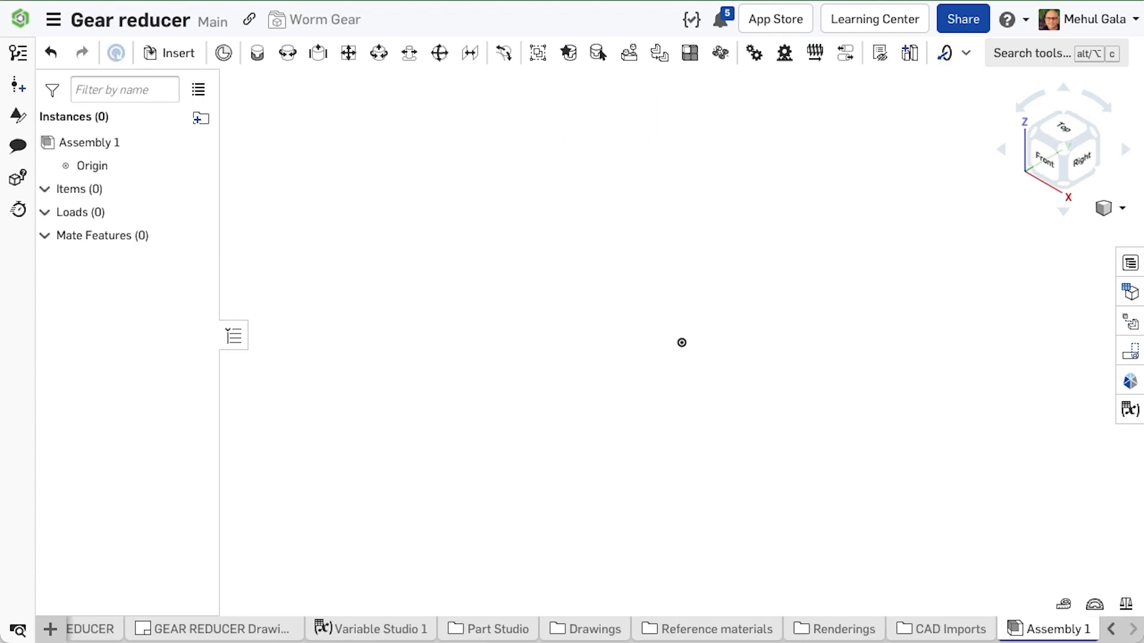
# Insert and fix the housing, then fasten the worm gear and high speed shaft to it.
pyautogui.click(170, 52)
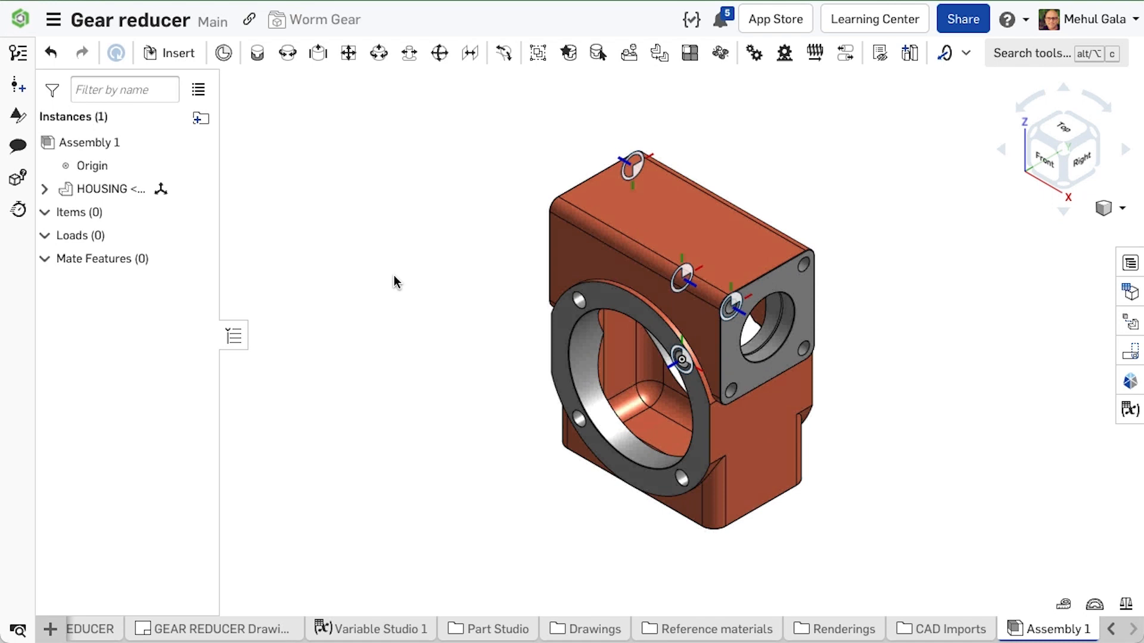
pyautogui.rightClick(104, 190)
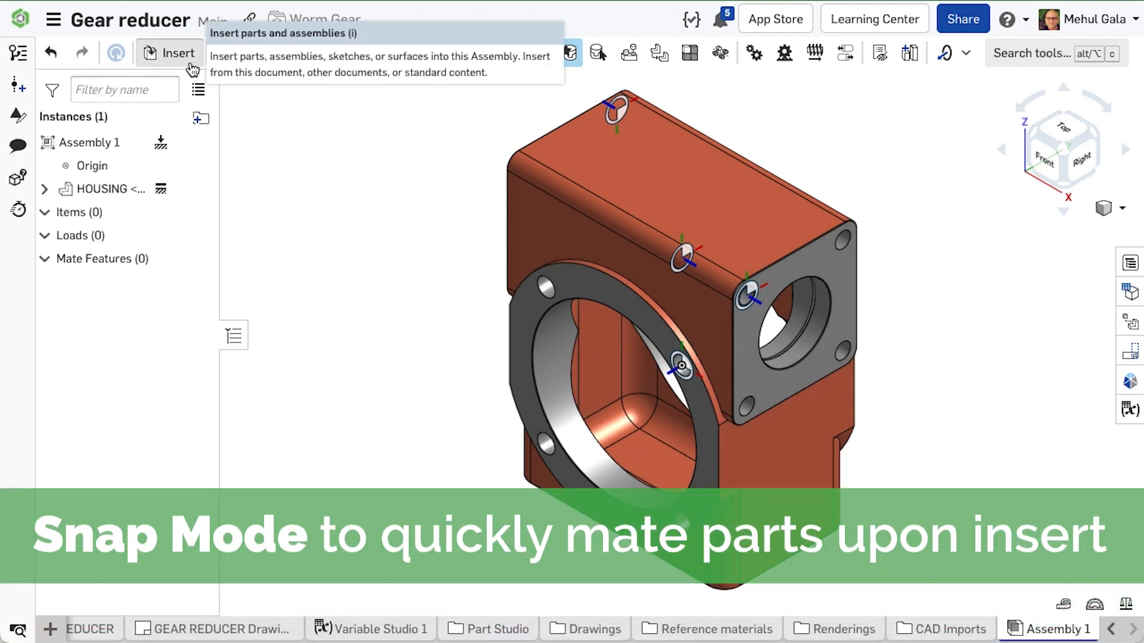
pyautogui.click(178, 54)
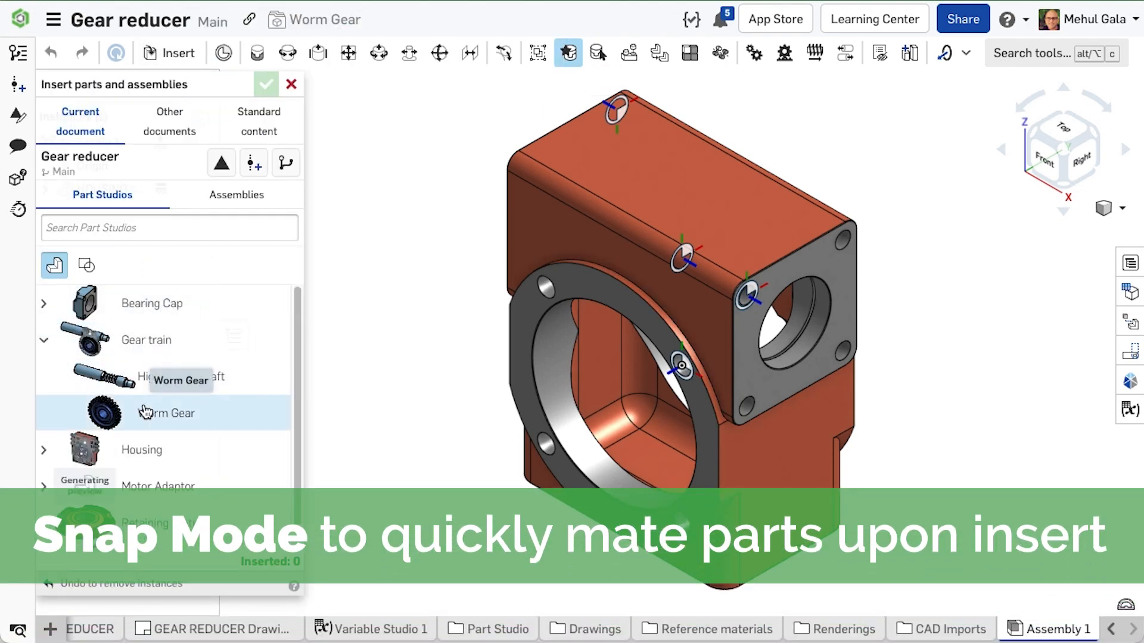
pyautogui.click(165, 413)
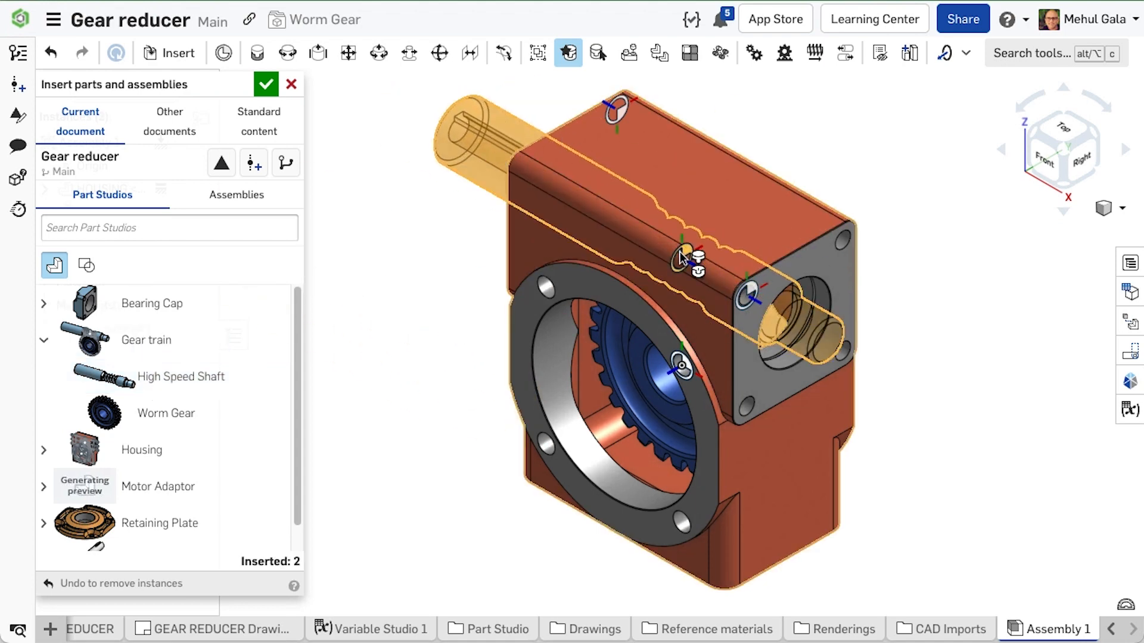
pyautogui.click(266, 83)
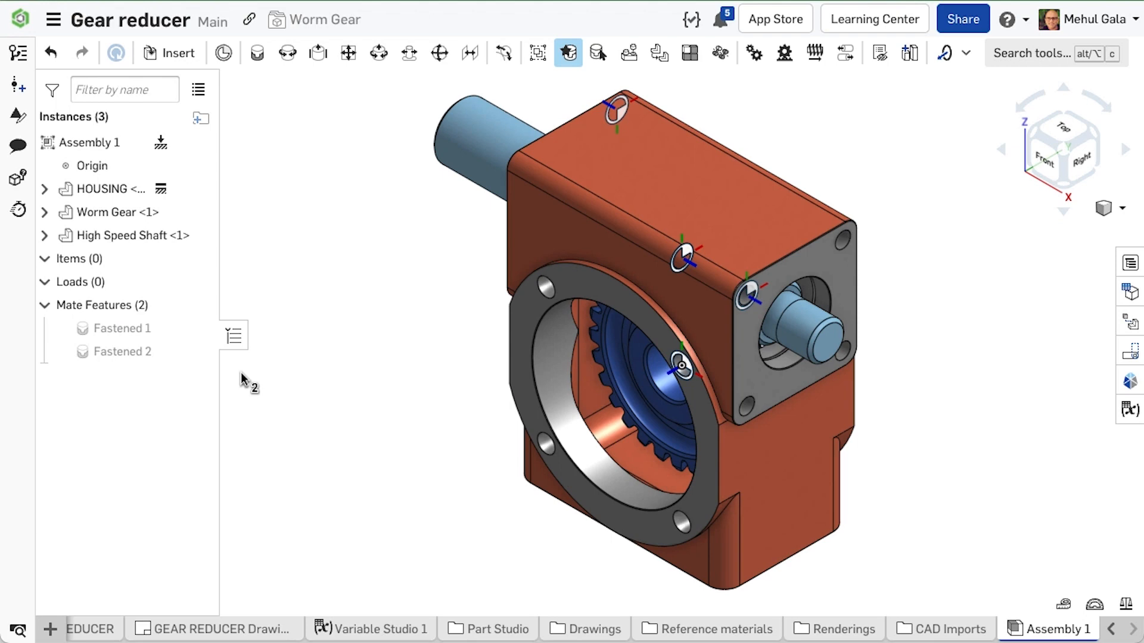
pyautogui.doubleClick(120, 329)
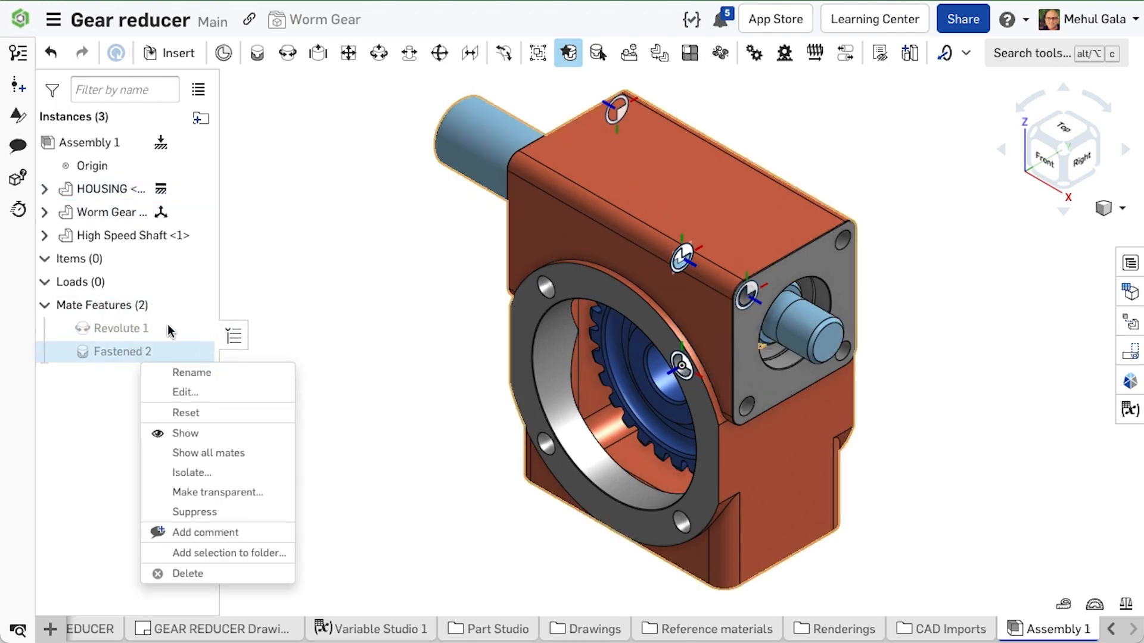
# Change Fastened 1 and Fastened 2 to Revolute mates.
pyautogui.click(185, 392)
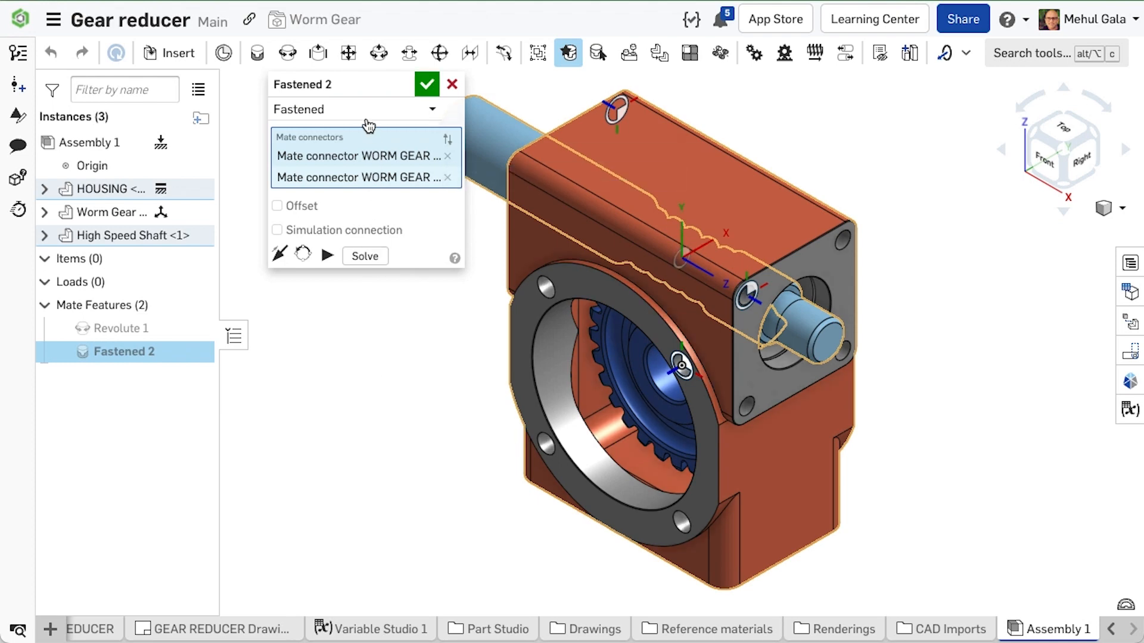
pyautogui.click(426, 83)
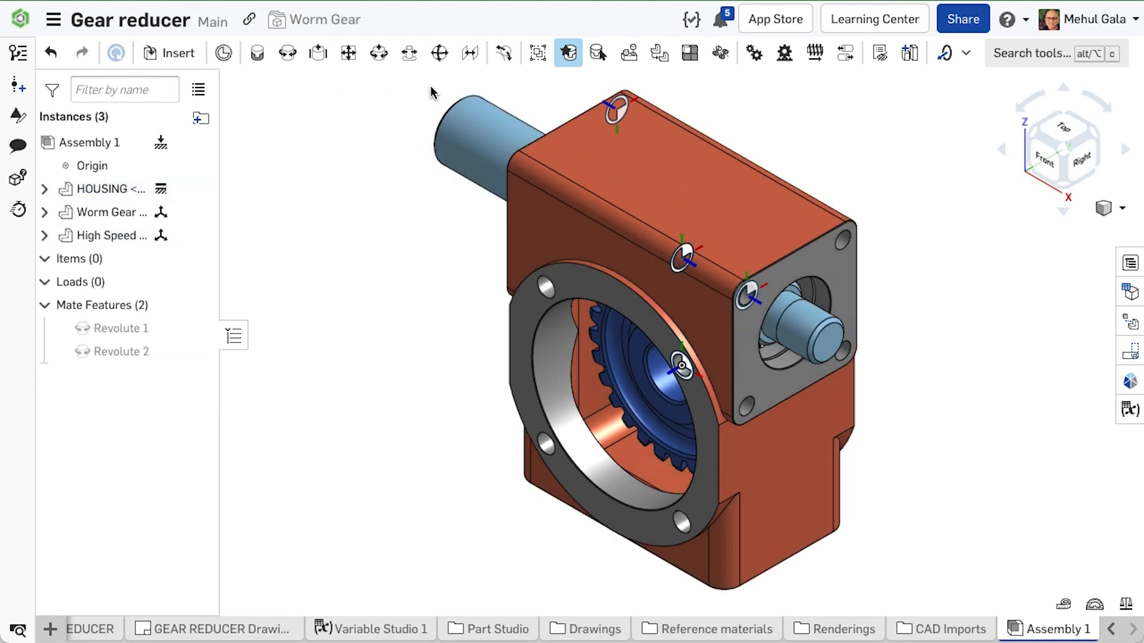
pyautogui.moveTo(1130, 409)
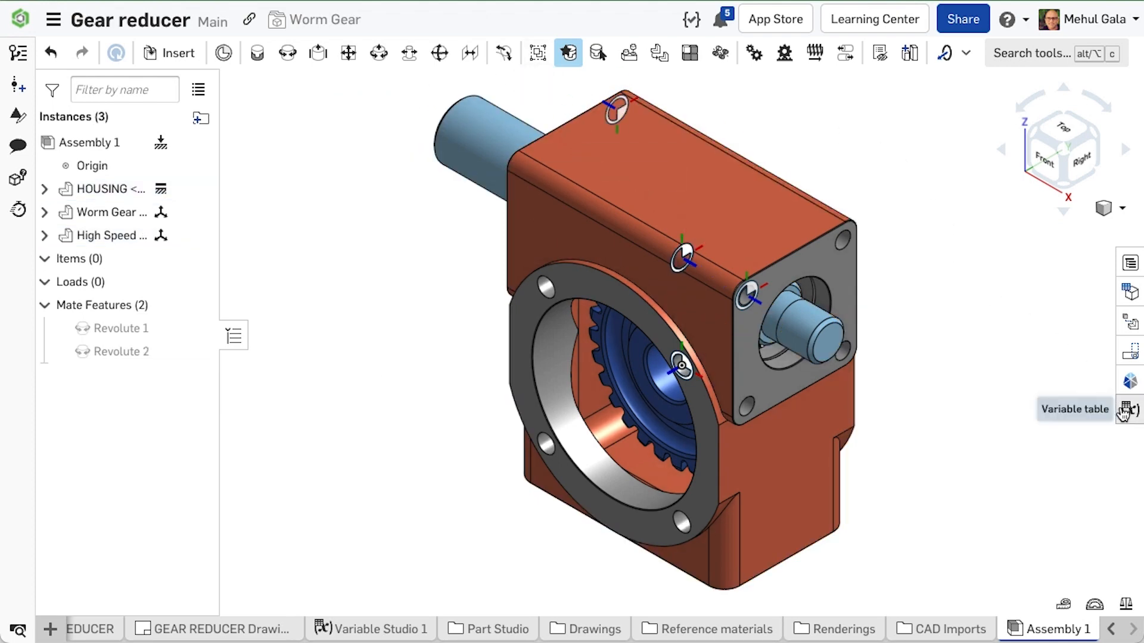
# Insert the variable studio, couple the revolutes with a ratio-27 gear mate, and animate Revolute 1.
pyautogui.click(1132, 409)
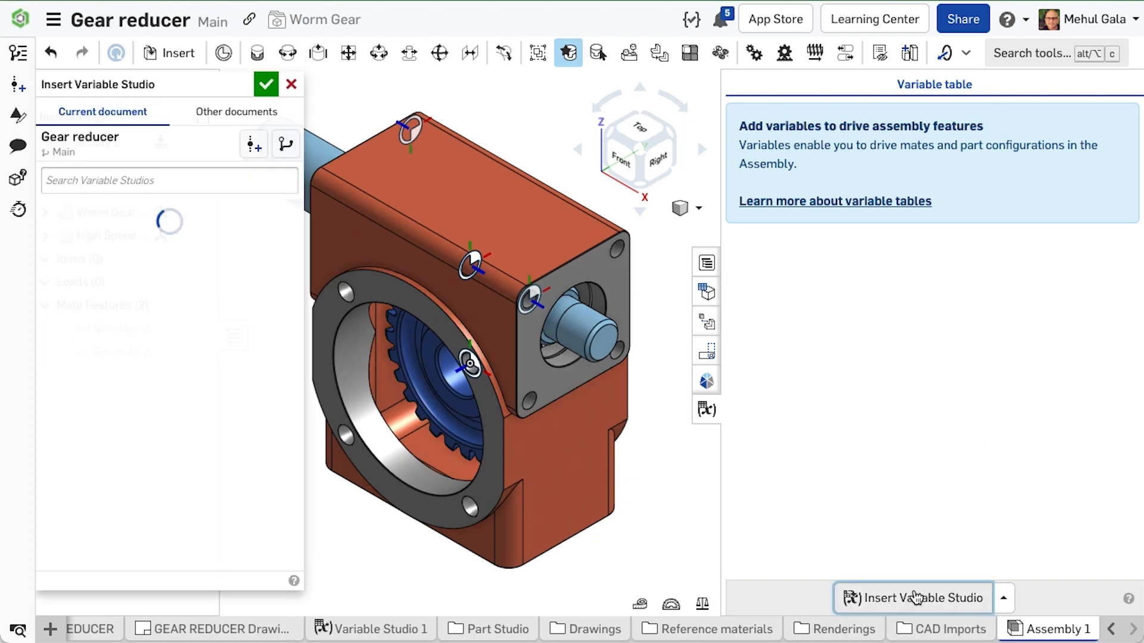
pyautogui.click(266, 84)
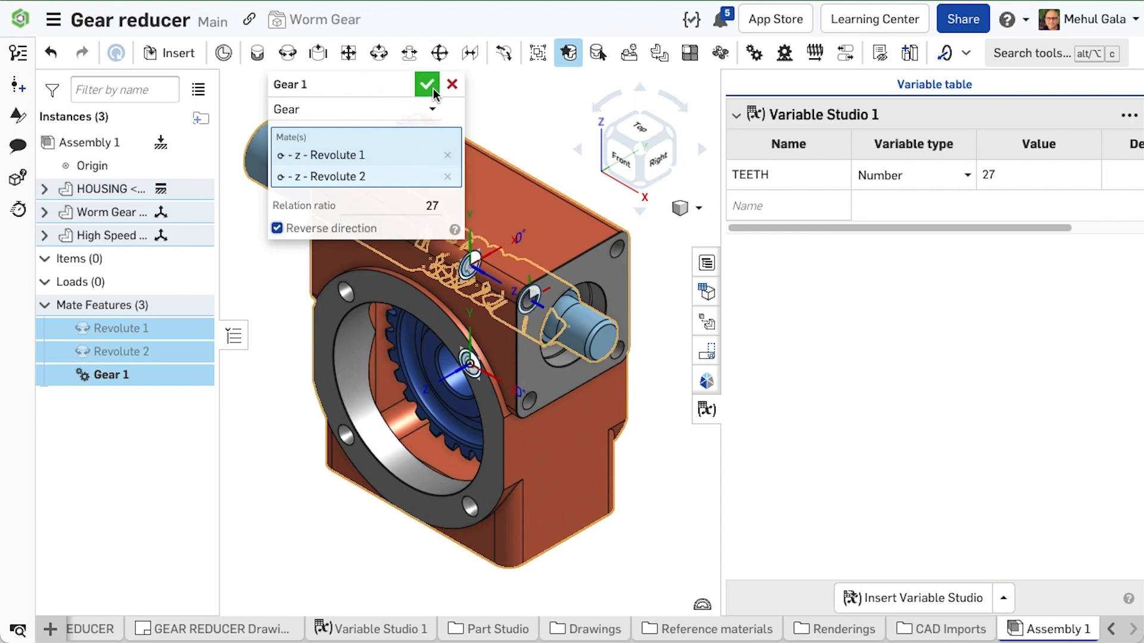
pyautogui.rightClick(121, 328)
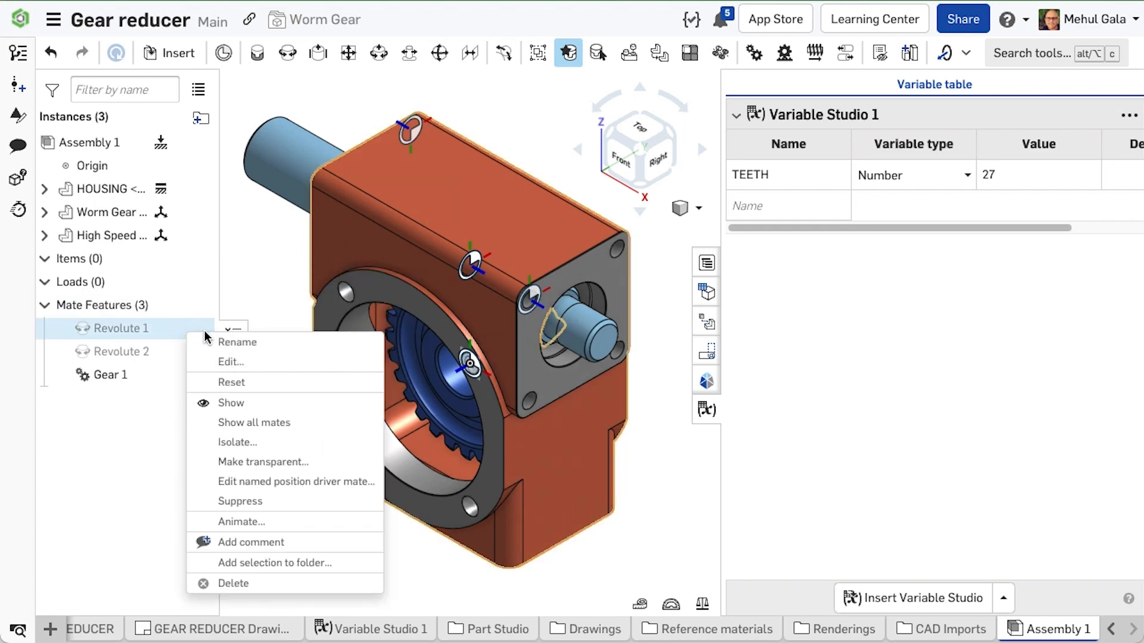
pyautogui.click(241, 521)
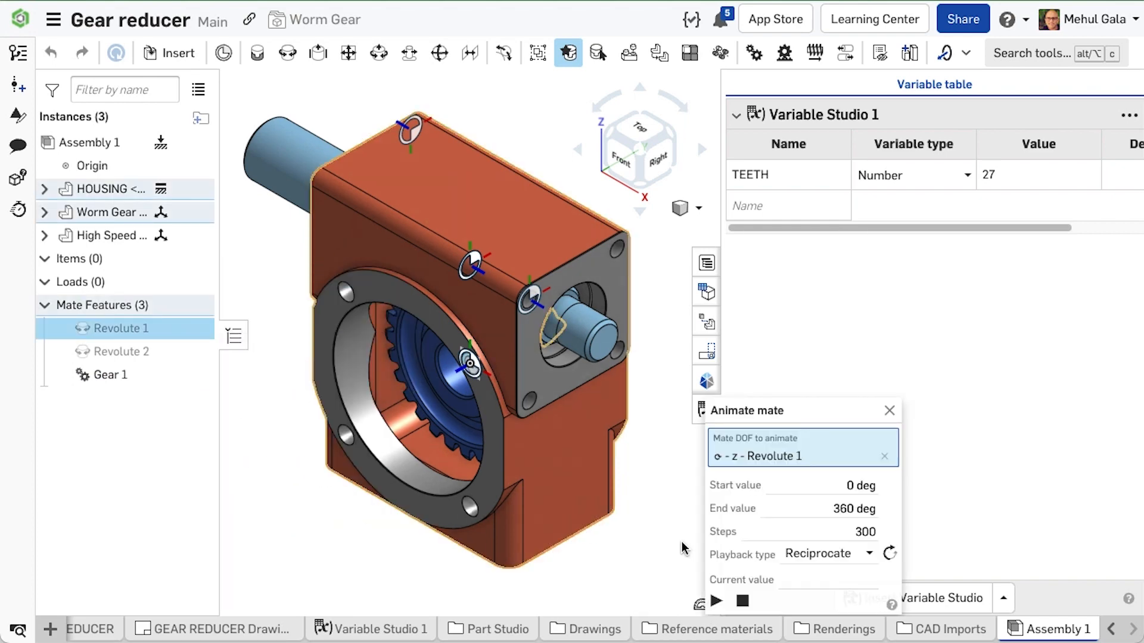
pyautogui.click(718, 601)
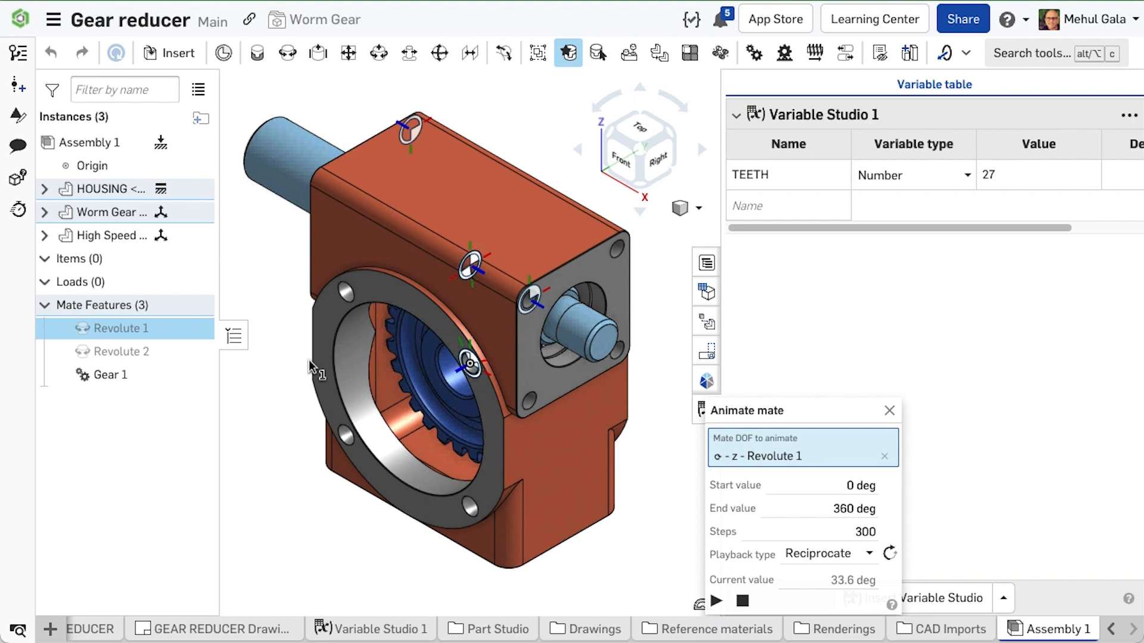
pyautogui.click(195, 189)
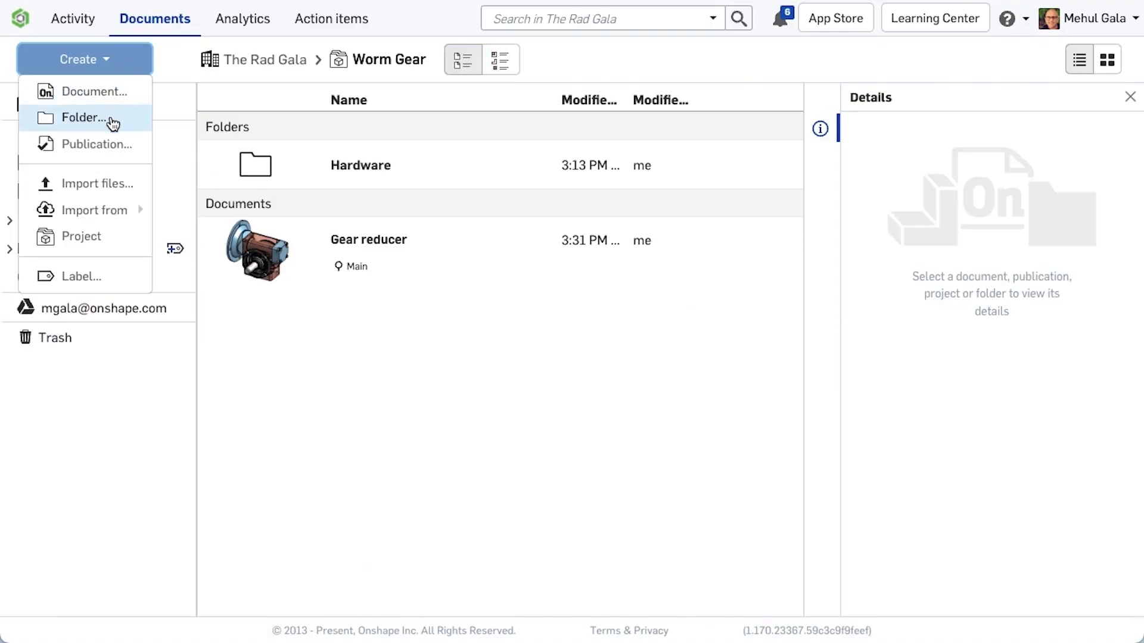
# Create and open the 'Gear reducer' publication described 'Please review and quote'.
pyautogui.click(95, 144)
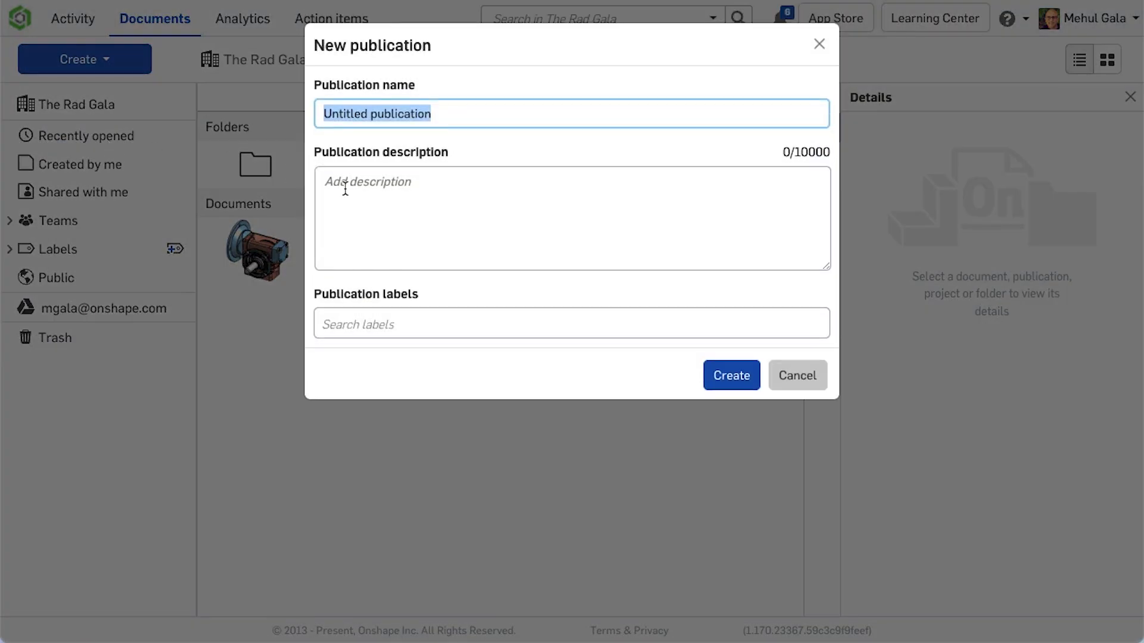
pyautogui.write('Gear redu')
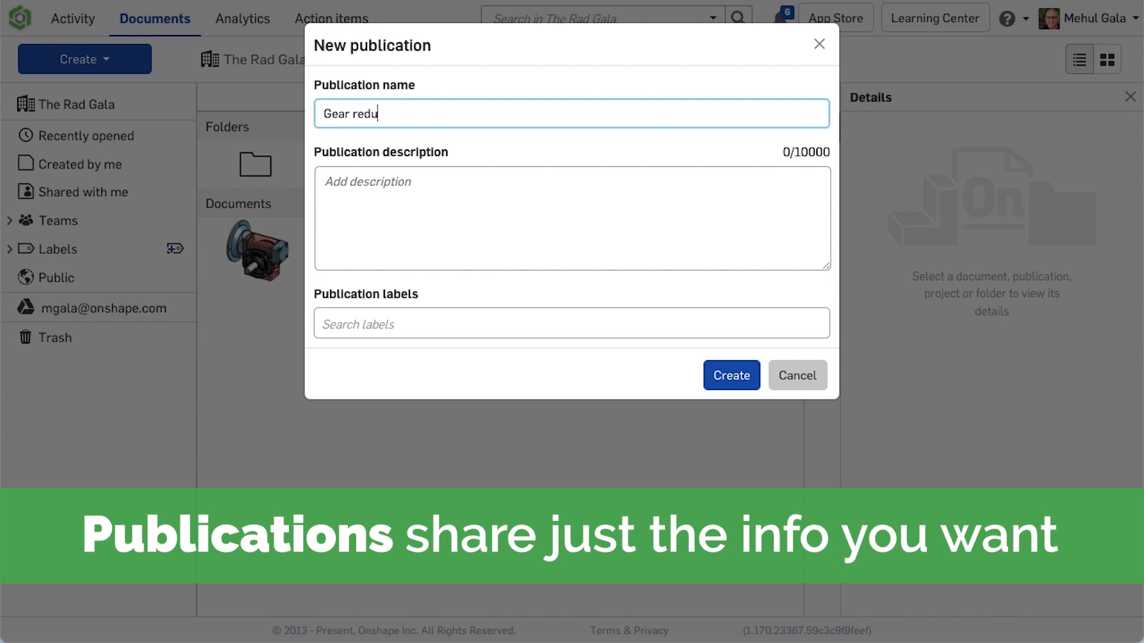
pyautogui.write('Please review and quote')
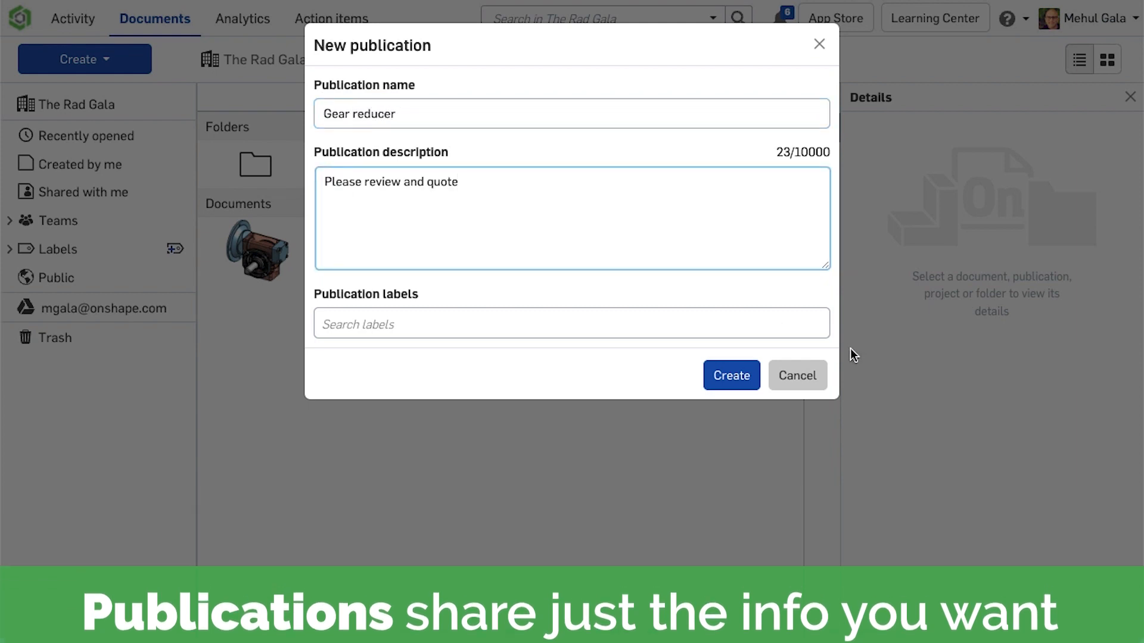
pyautogui.click(732, 375)
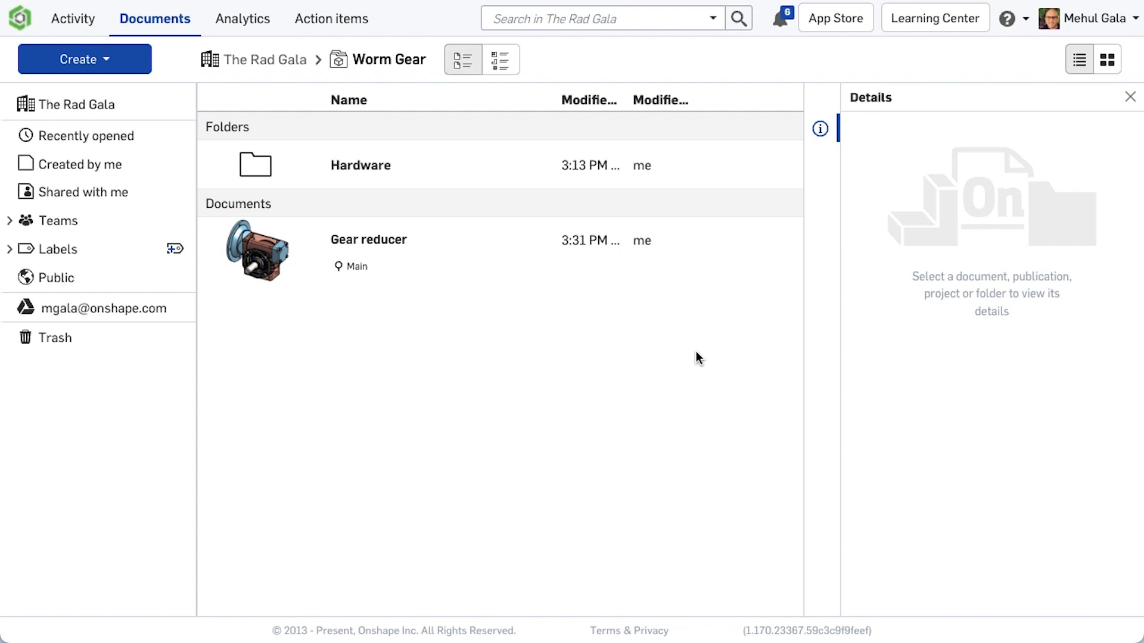
pyautogui.doubleClick(368, 240)
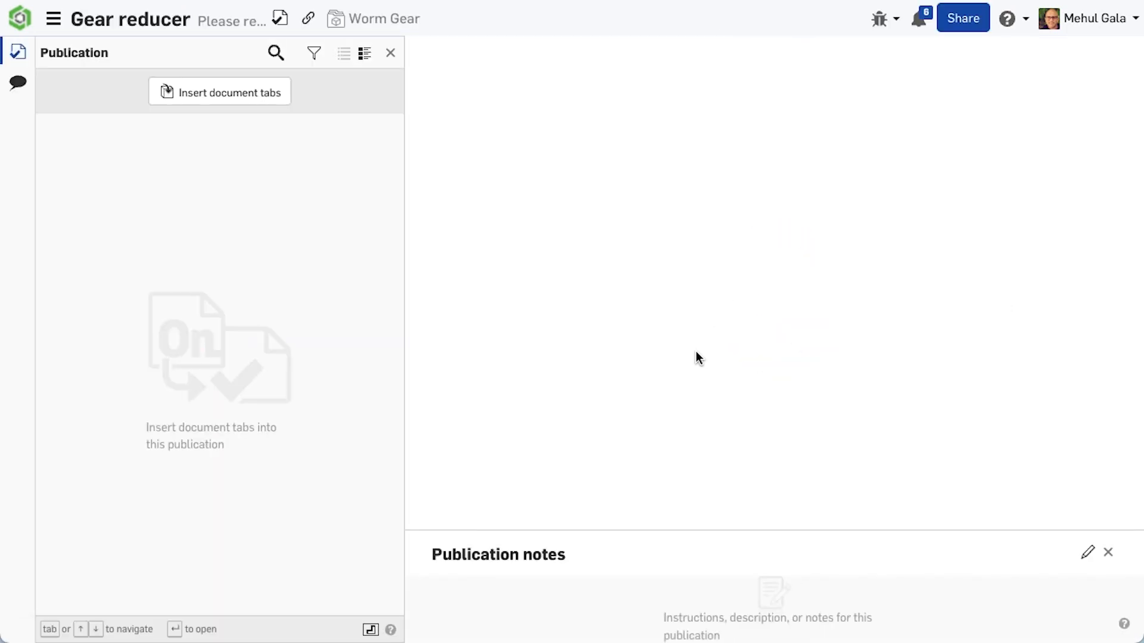
# Insert the GEAR REDUCER assembly and GEAR REDUCER Drawing 1 from the Gear reducer document.
pyautogui.click(220, 92)
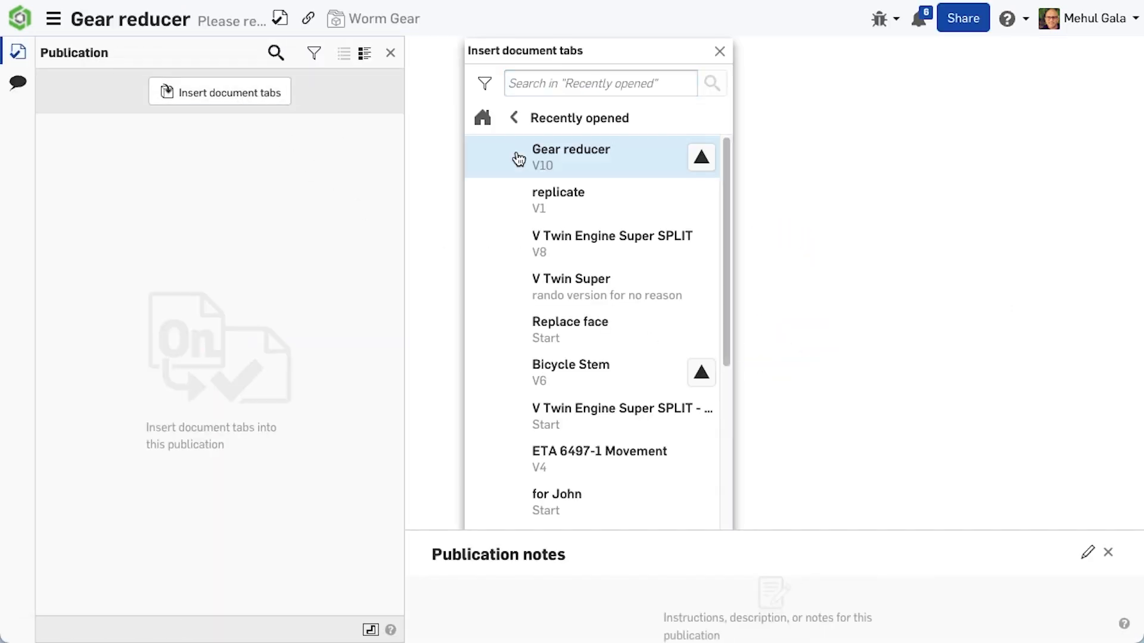
pyautogui.click(571, 156)
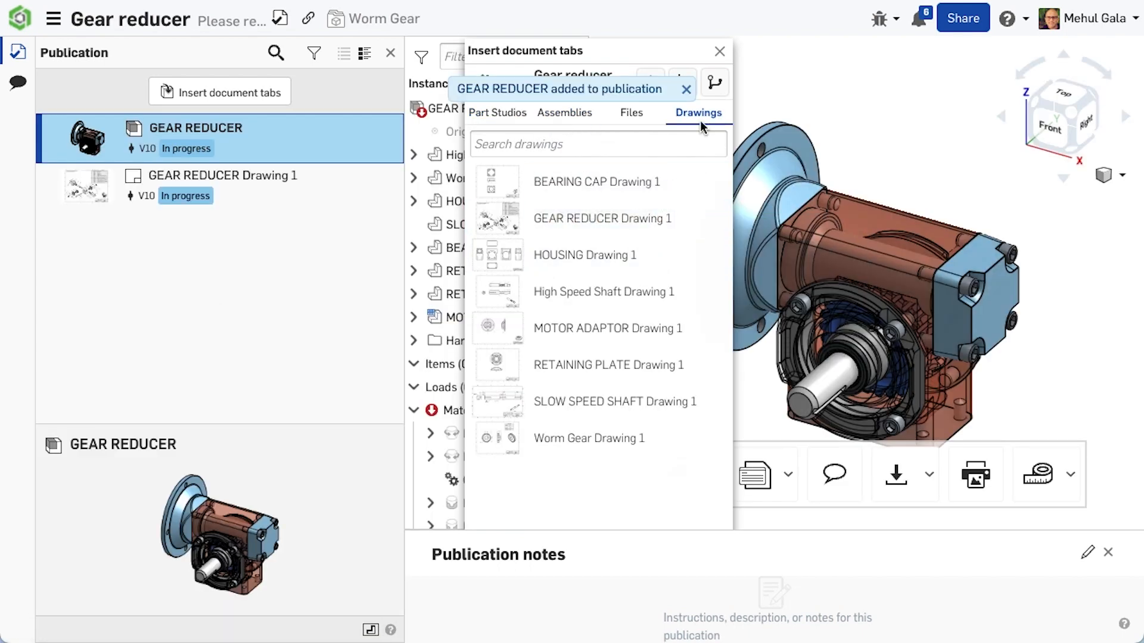
pyautogui.click(602, 219)
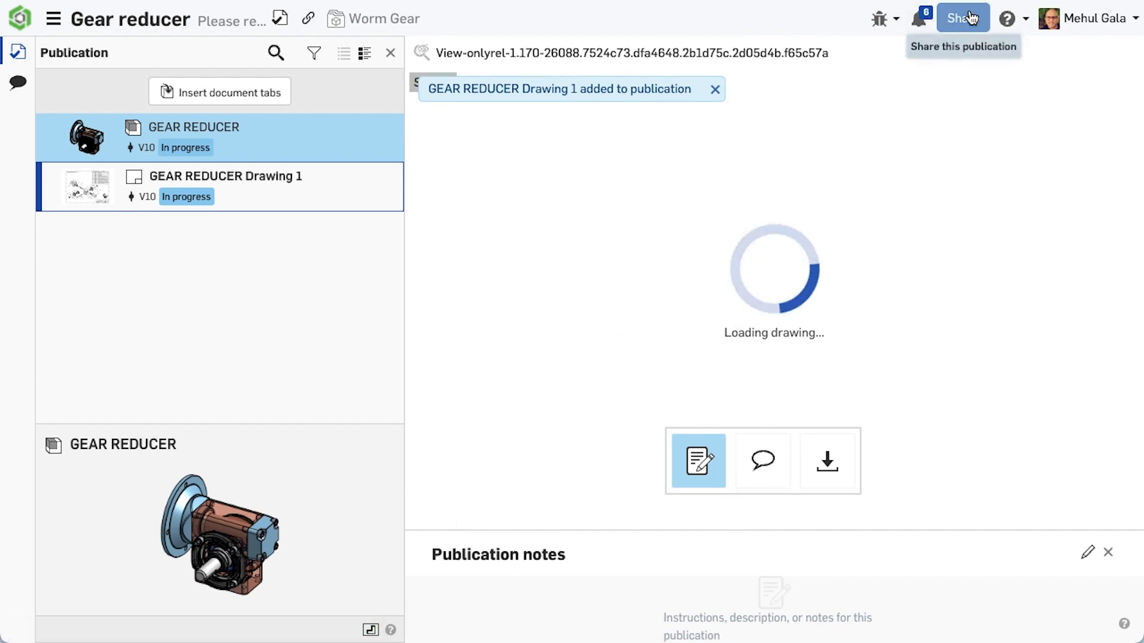
# Open Share for the Gear reducer publication and pick a guest collaborator.
pyautogui.click(962, 16)
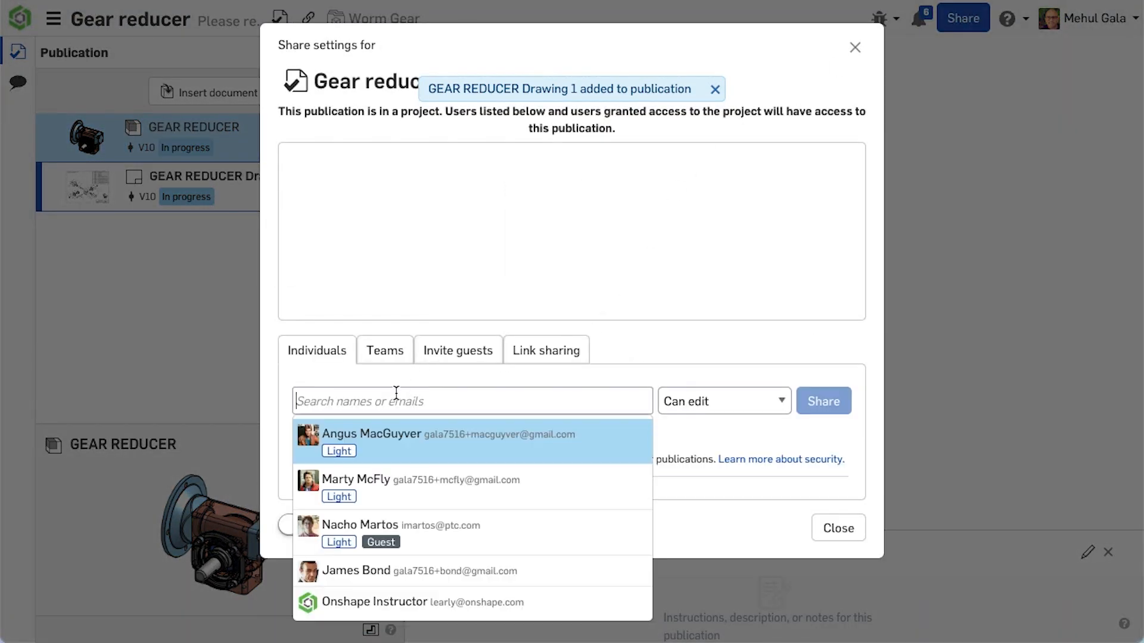
pyautogui.click(360, 525)
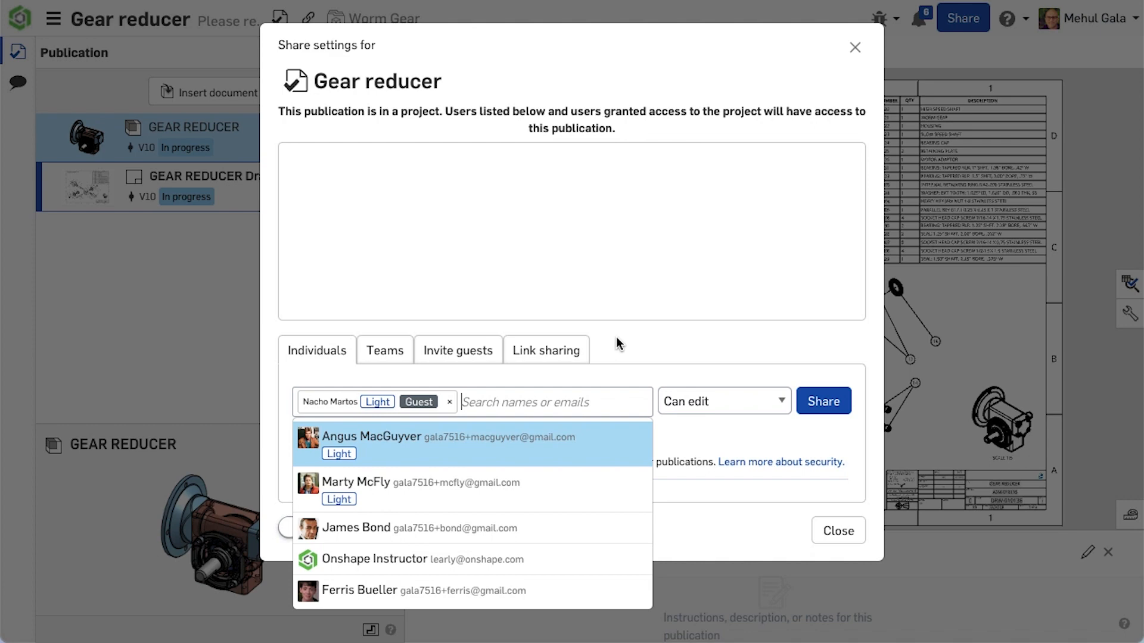